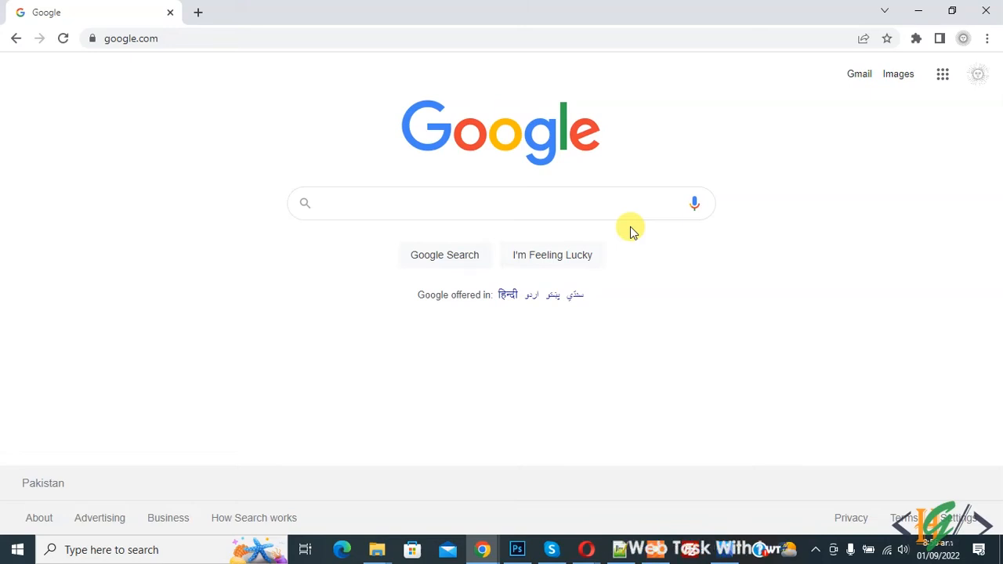
Search Google for 'wappalyzer chrome extension' and open the Wappalyzer - Technology profiler store listing.
{"action": "left_click", "coordinate": [502, 203]}
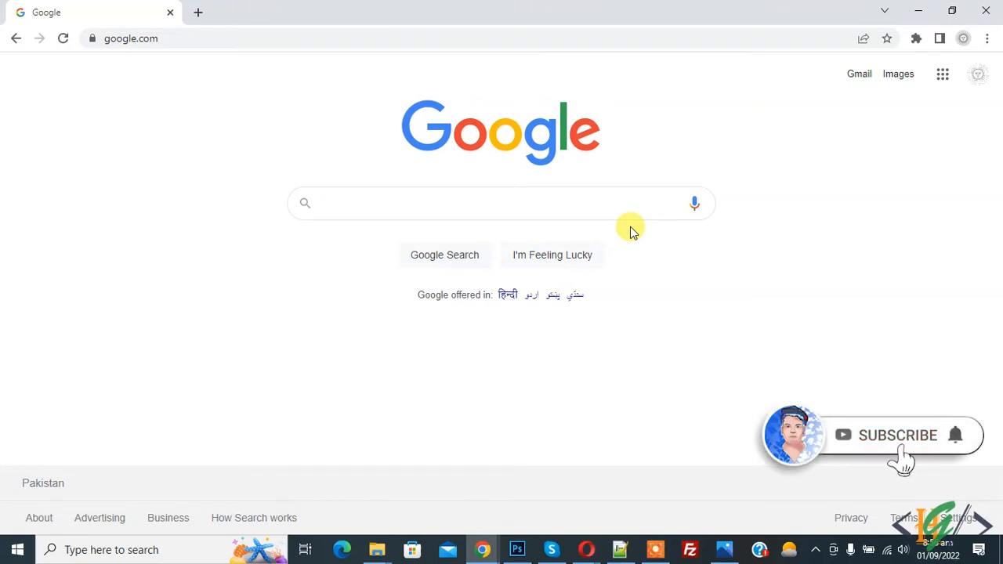
{"action": "left_click", "coordinate": [502, 204]}
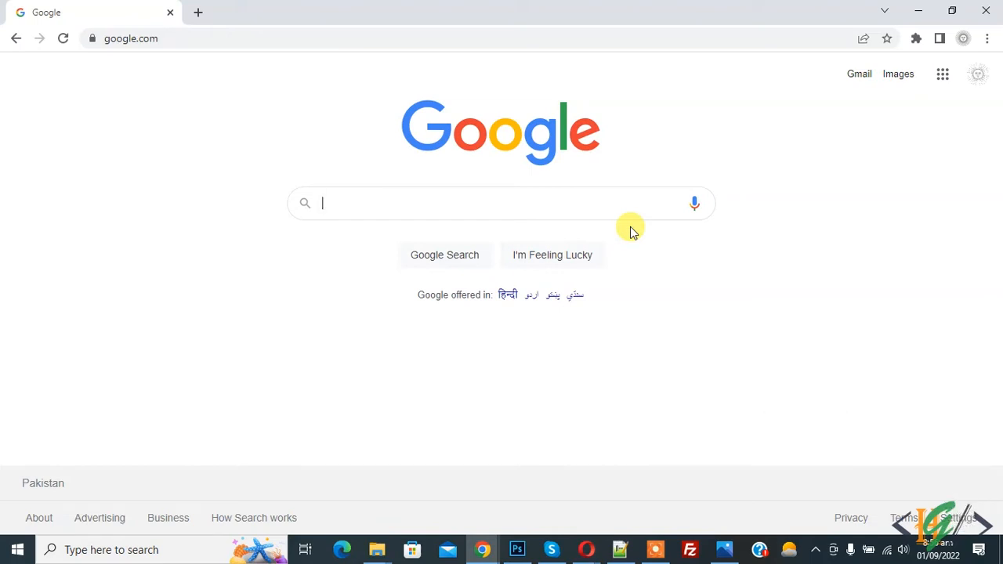
{"action": "type", "text": "wappalyzer chrome extension"}
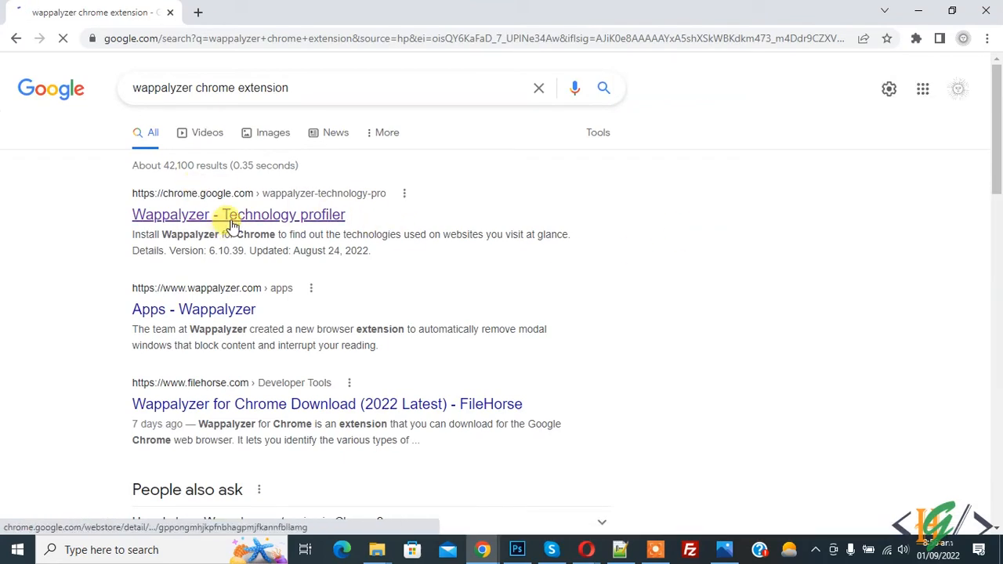
{"action": "left_click", "coordinate": [238, 213]}
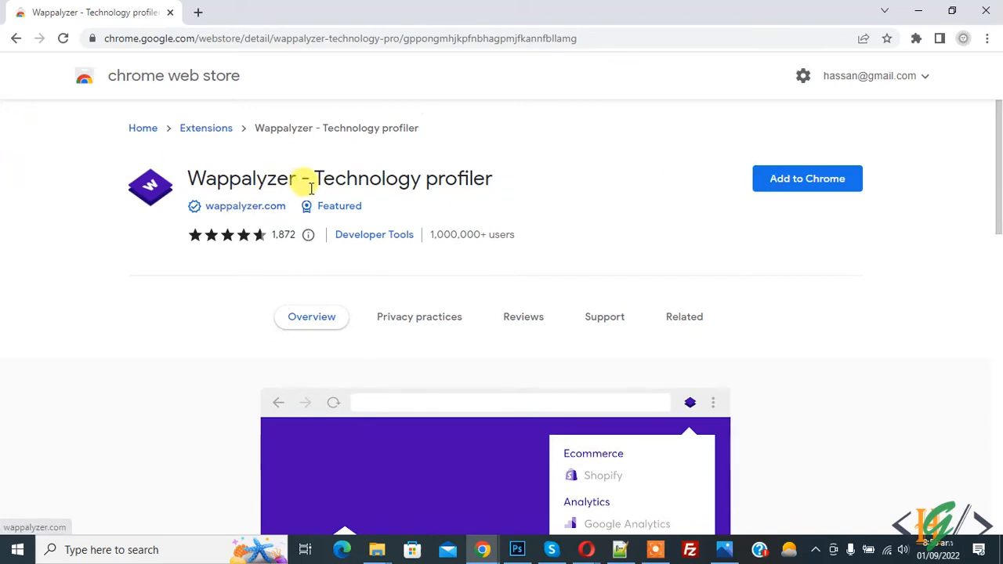
{"action": "mouse_move", "coordinate": [808, 178]}
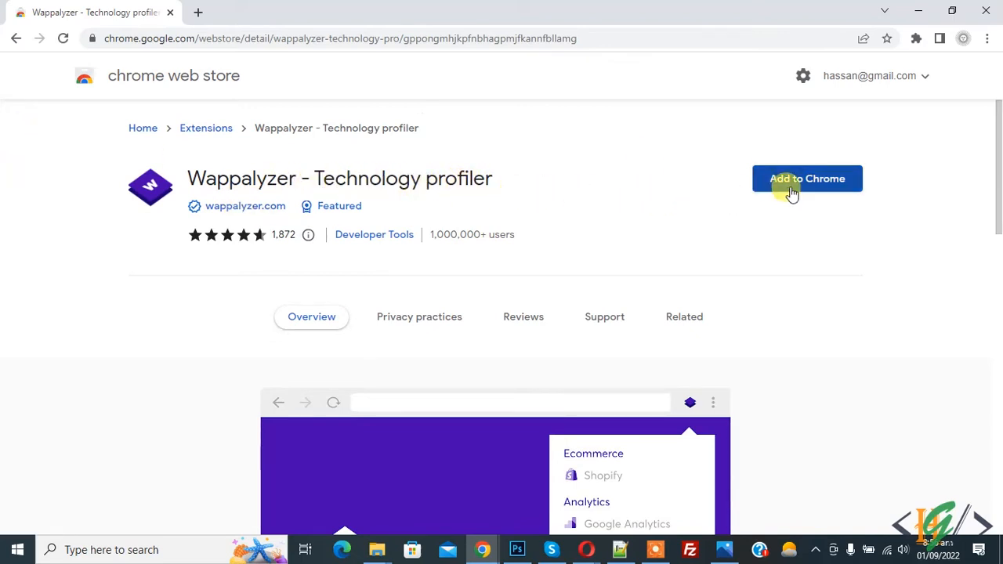
Add the Wappalyzer extension to Chrome and confirm the install.
{"action": "left_click", "coordinate": [806, 179]}
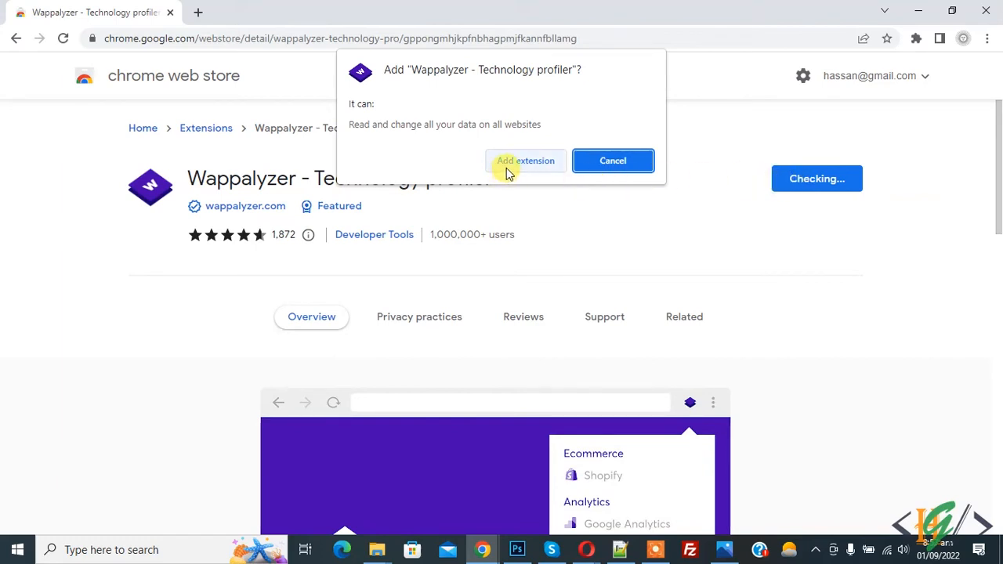
{"action": "left_click", "coordinate": [526, 160]}
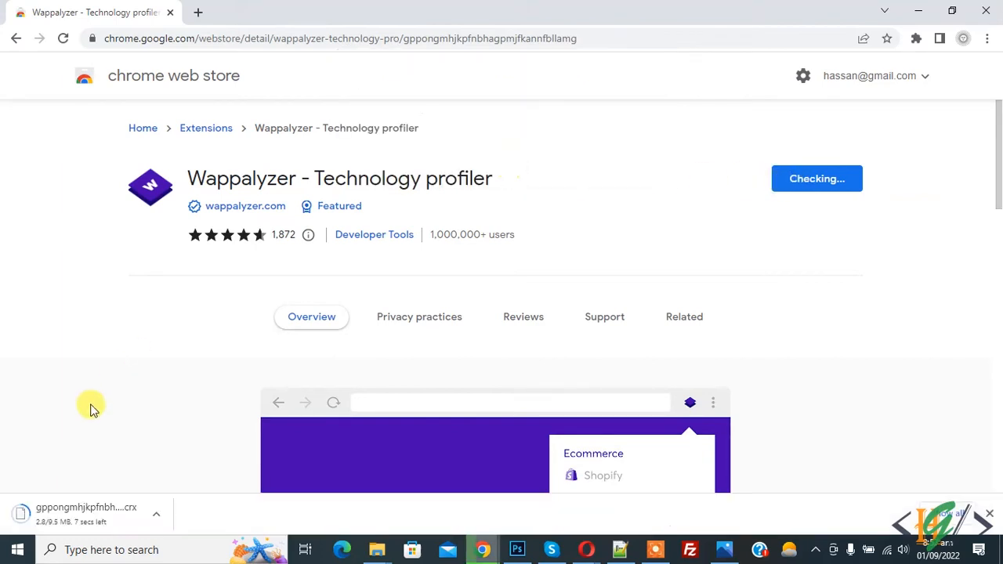
{"action": "mouse_move", "coordinate": [149, 443]}
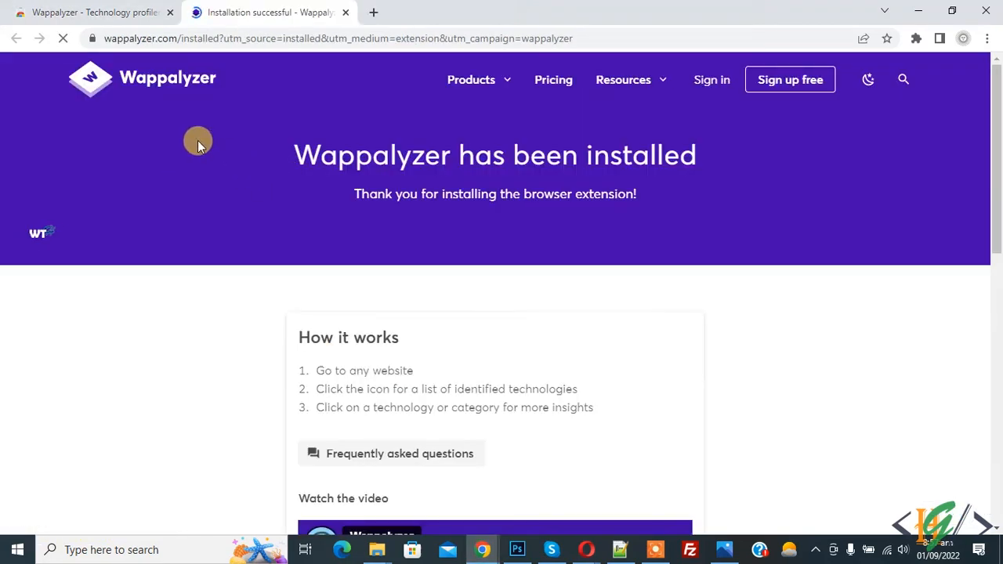
{"action": "mouse_move", "coordinate": [915, 38]}
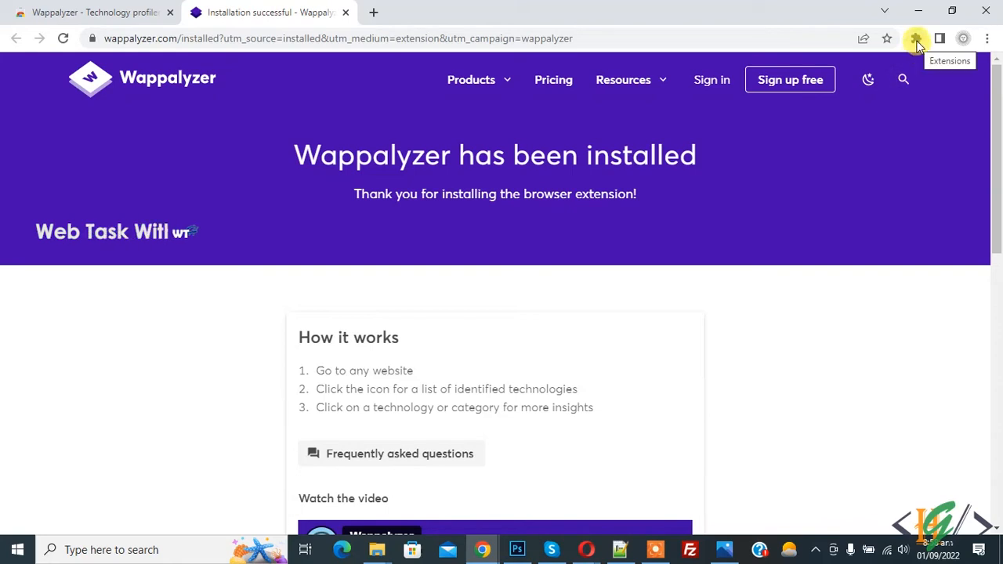
Pin Wappalyzer to the toolbar from the Extensions menu and start entering a new address.
{"action": "left_click", "coordinate": [915, 38]}
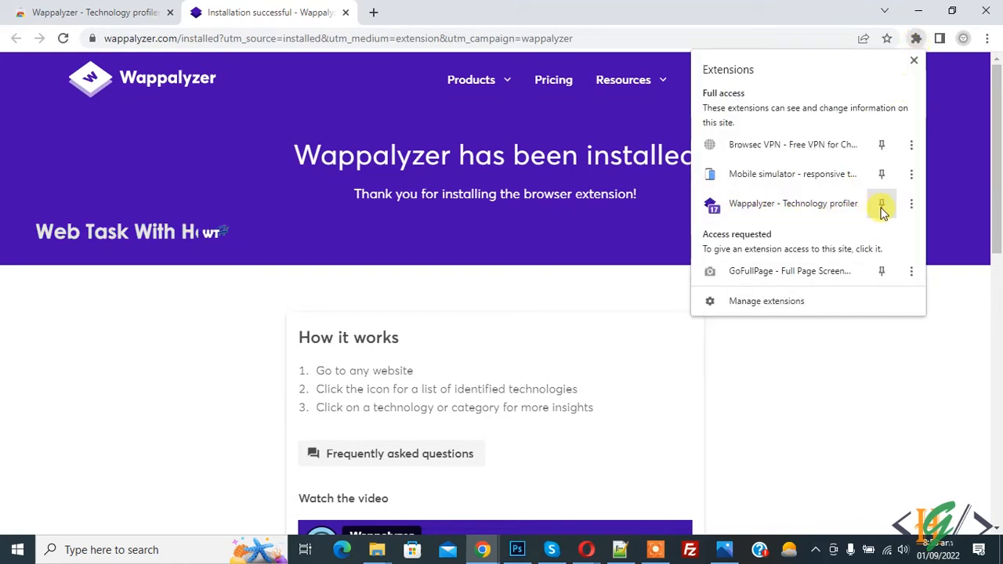
{"action": "left_click", "coordinate": [881, 204]}
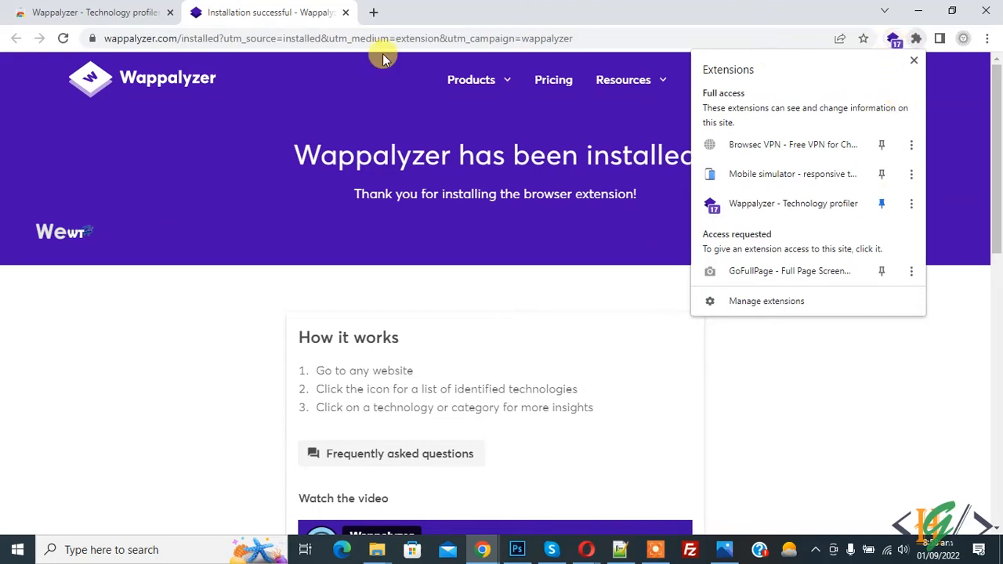
{"action": "left_click", "coordinate": [373, 13]}
{"action": "type", "text": "nailworldcenter.ch"}
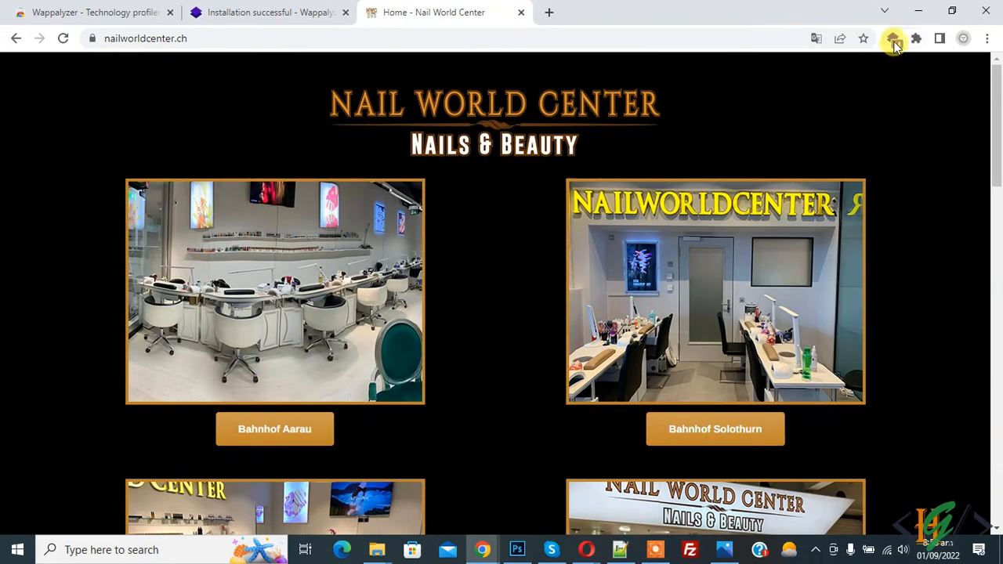
Show Wappalyzer's detected technologies for nailworldcenter.ch, including WordPress, Google Analytics and Yoast SEO.
{"action": "left_click", "coordinate": [893, 38]}
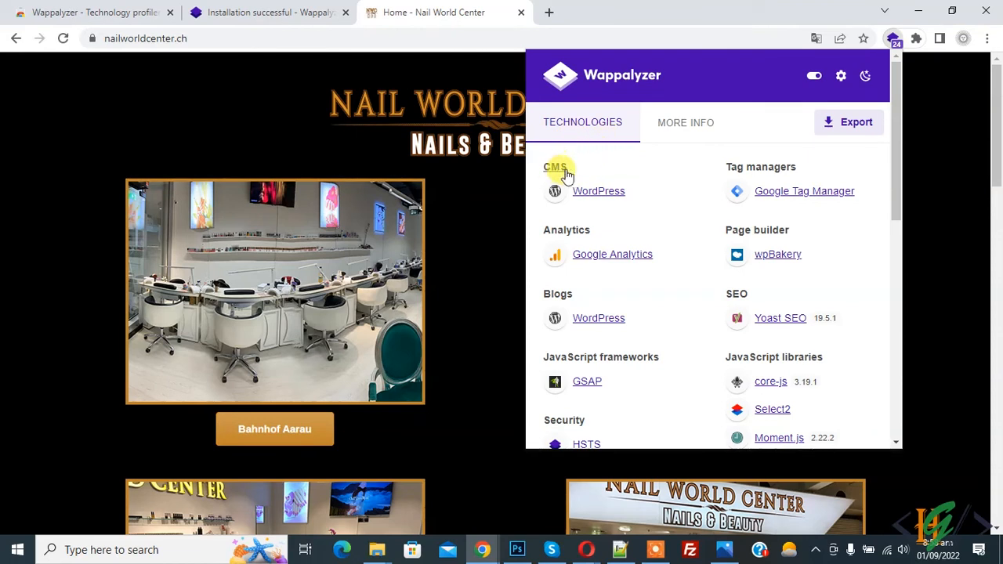
{"action": "mouse_move", "coordinate": [618, 174]}
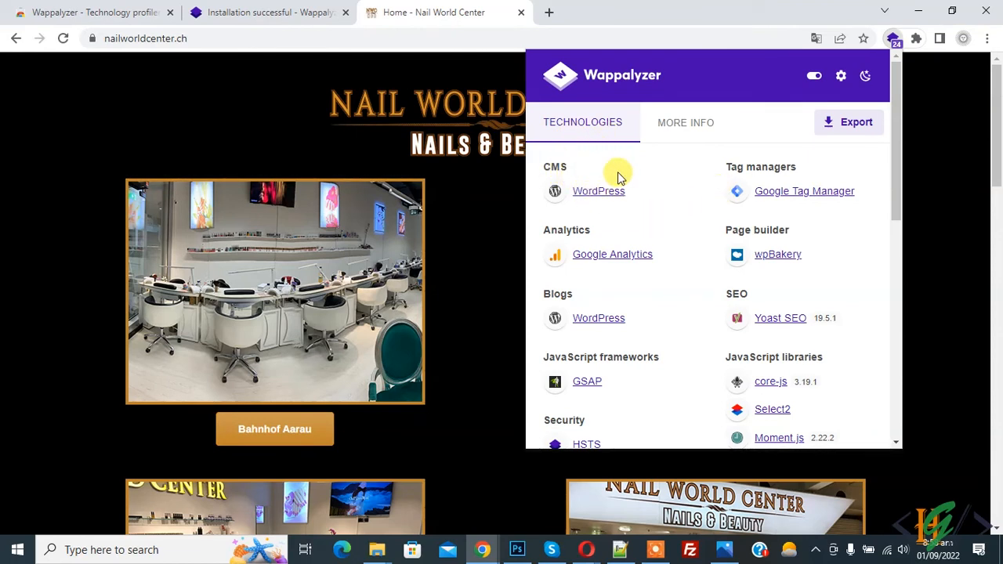
{"action": "scroll", "scroll_direction": "down", "scroll_amount": 3}
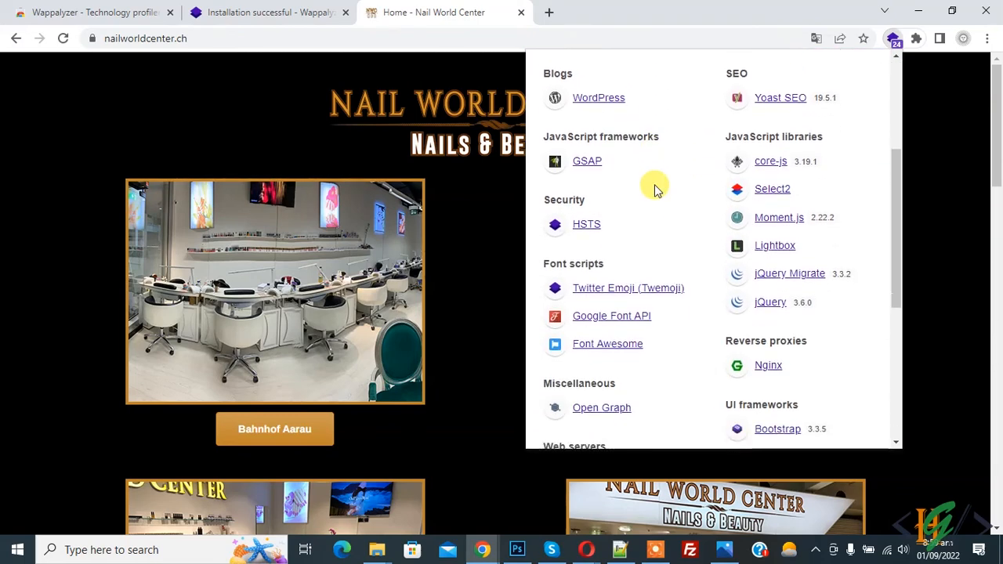
{"action": "scroll", "scroll_direction": "down", "scroll_amount": 3}
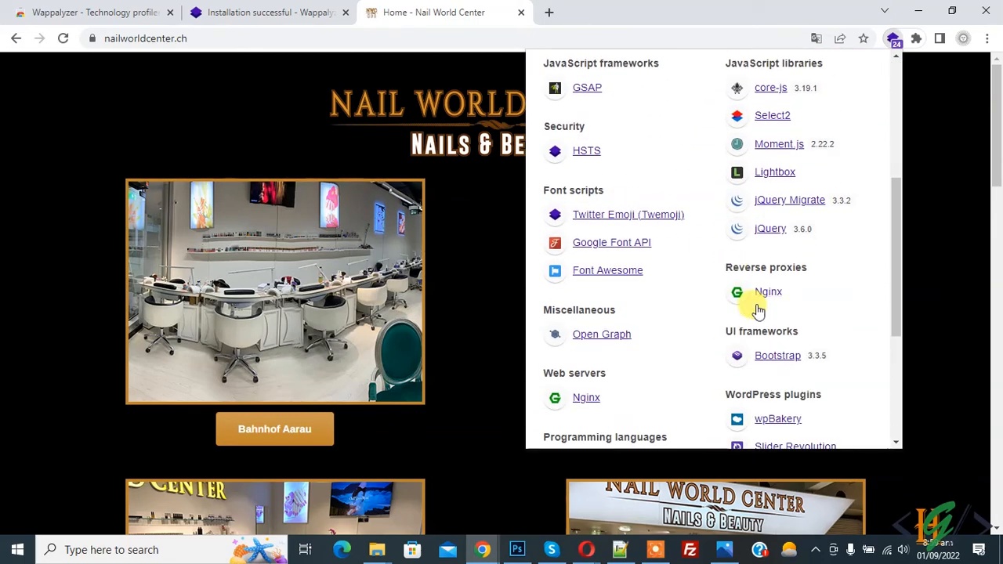
{"action": "scroll", "scroll_direction": "down", "scroll_amount": 3}
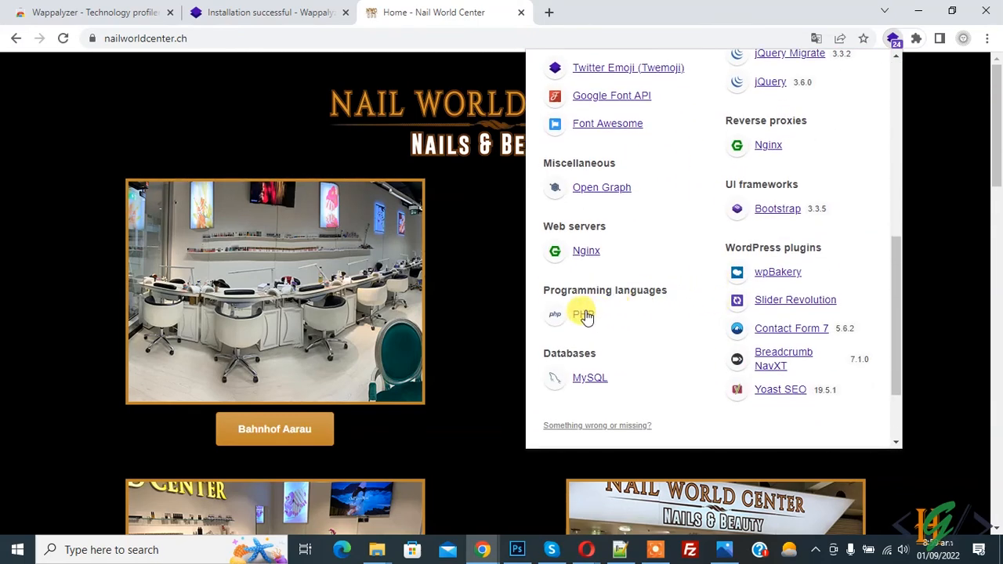
{"action": "mouse_move", "coordinate": [803, 254]}
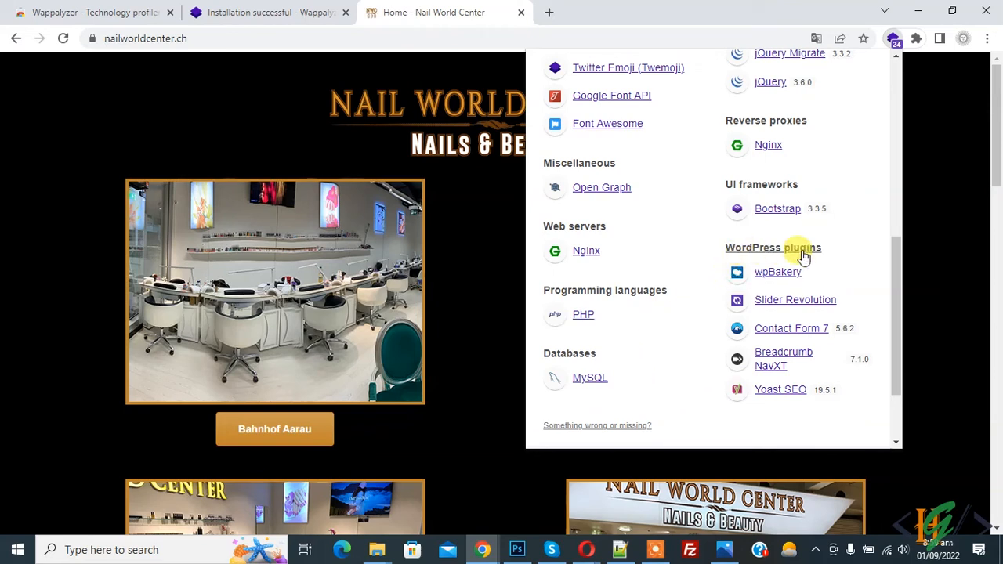
{"action": "mouse_move", "coordinate": [809, 305]}
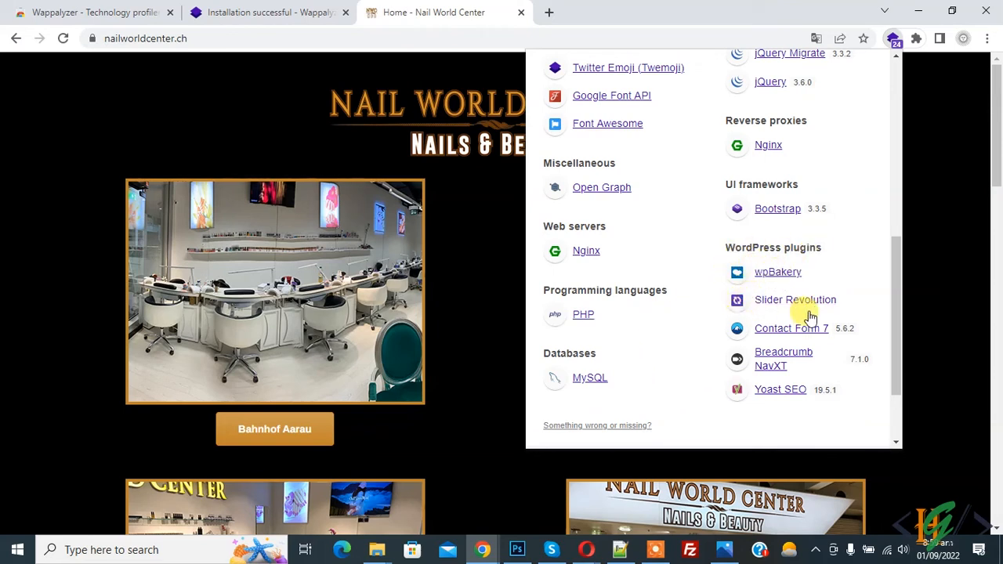
{"action": "mouse_move", "coordinate": [834, 381]}
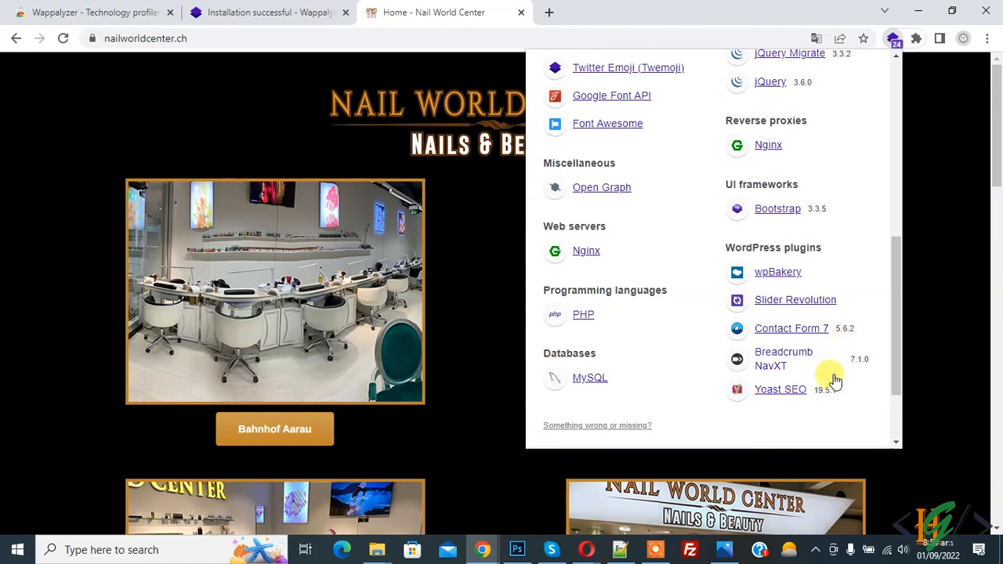